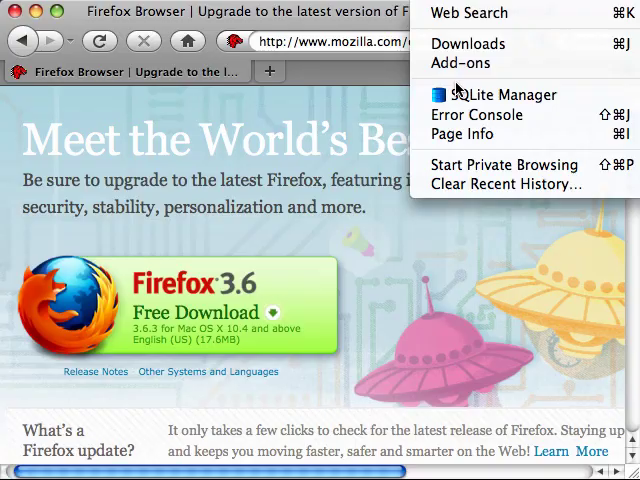
- Launch the SQLite Manager add-on from Firefox's Tools menu
click(500, 96)
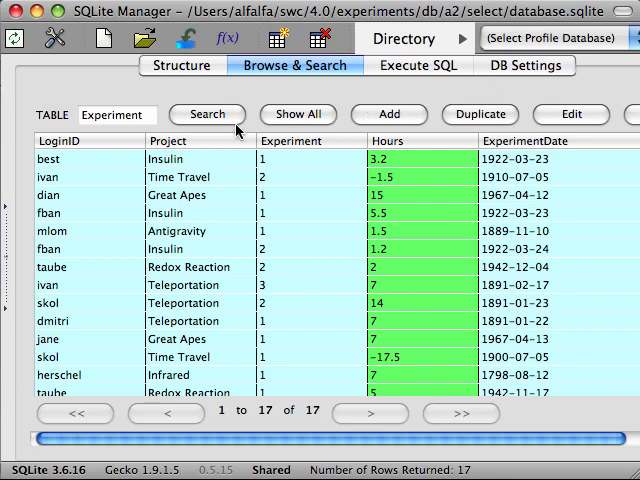
mouse_move(120, 152)
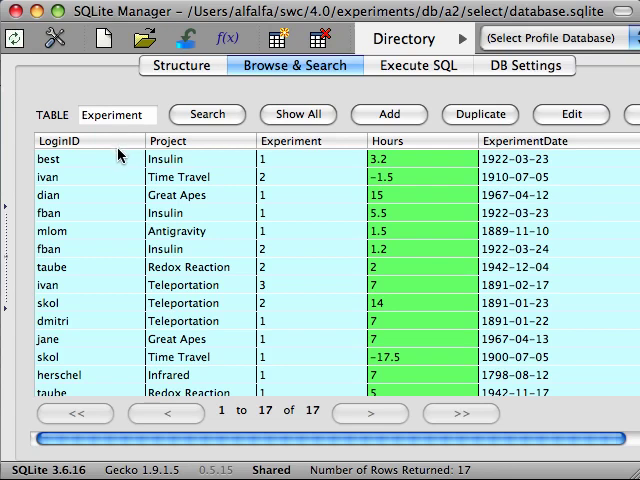
mouse_move(196, 148)
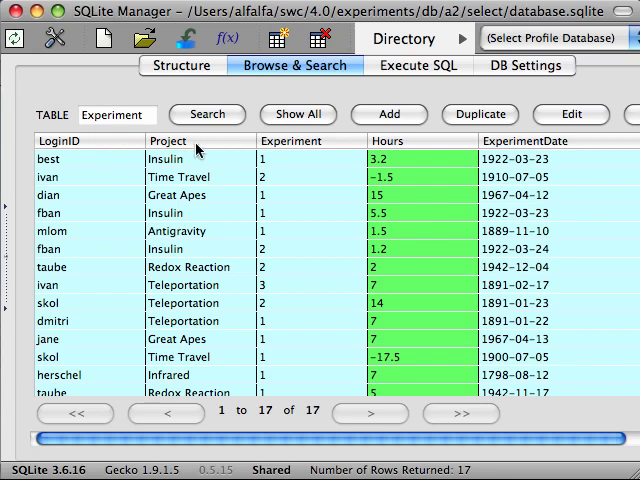
mouse_move(290, 148)
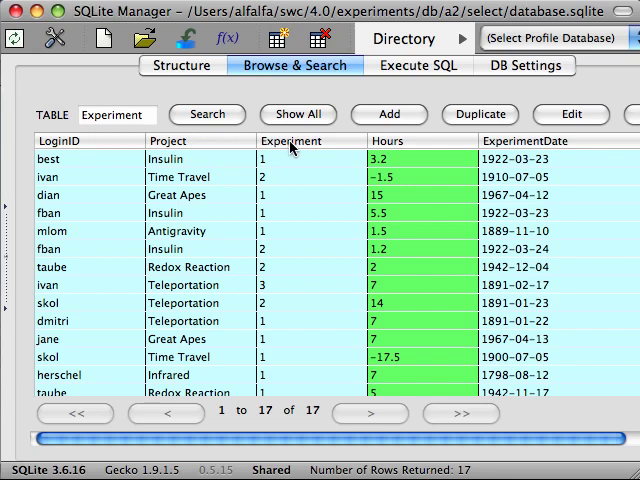
mouse_move(368, 146)
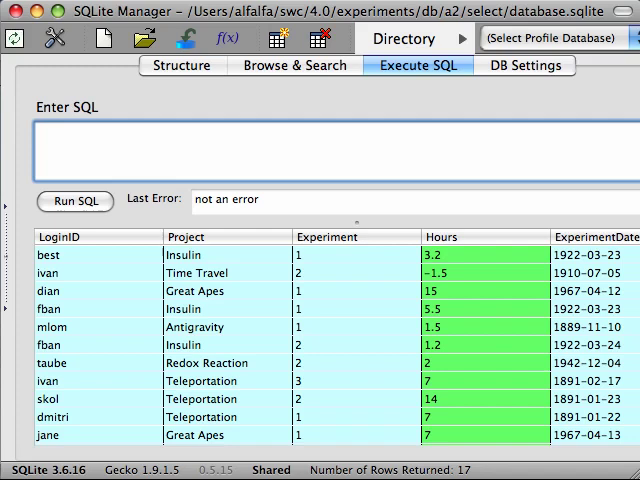
- Write SELECT LoginID, Project FROM Experiment; in the Enter SQL box without running it
text(SELECT)
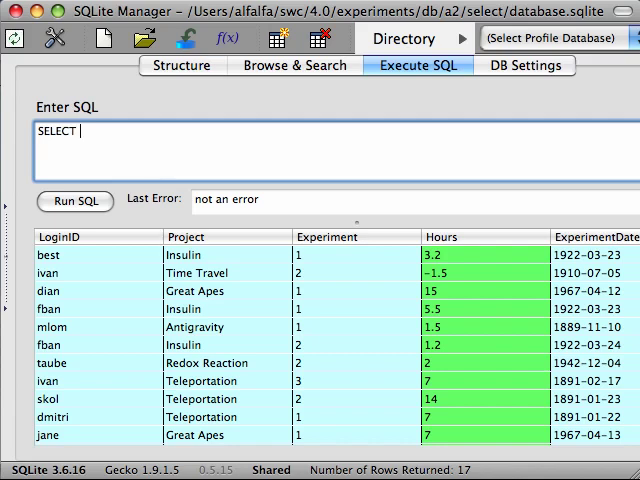
text(Login)
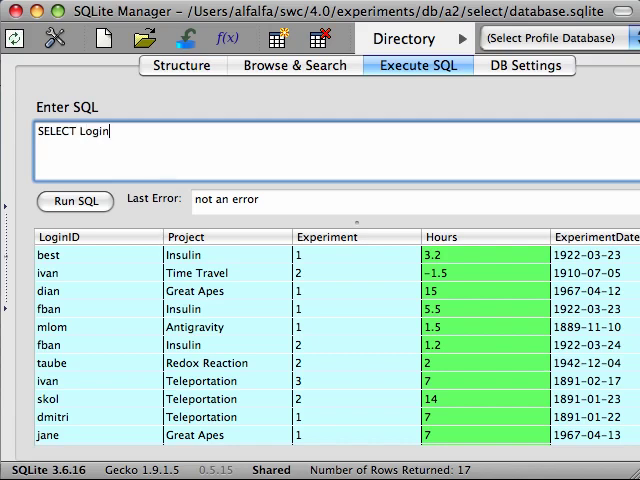
text(ID, Project FROM)
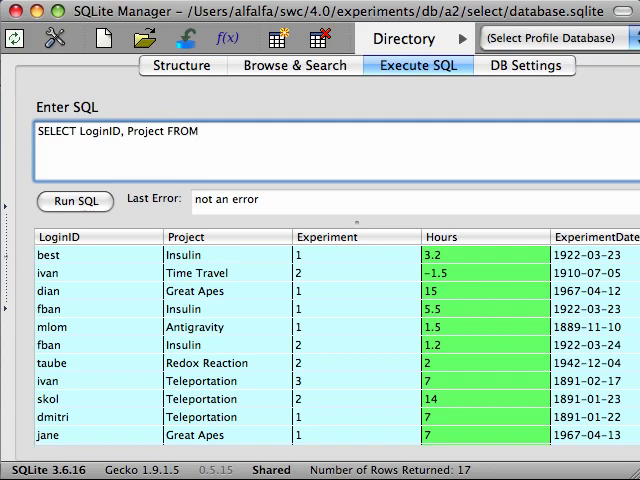
text(E)
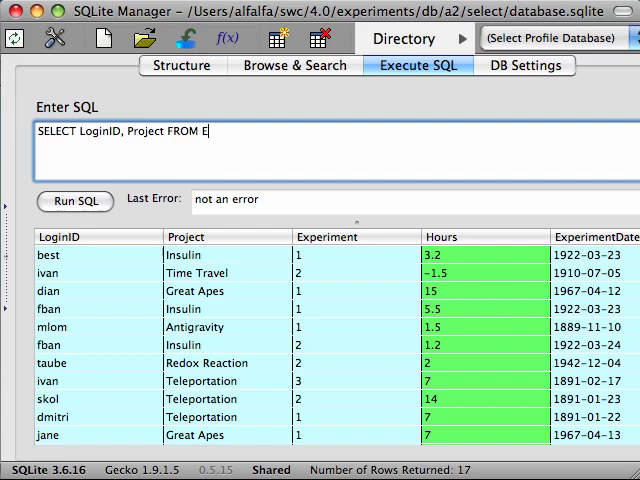
text(xperiment;)
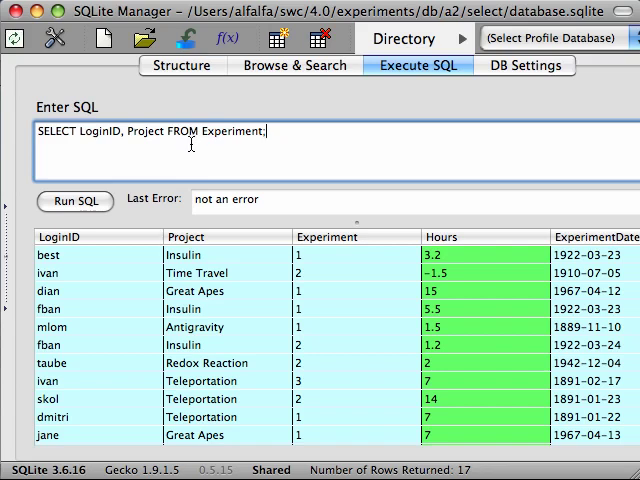
mouse_move(180, 152)
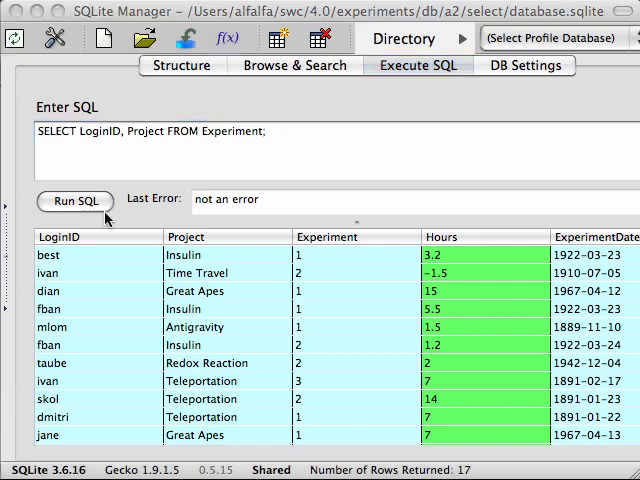
- Run the LoginID and Project query, then add Hours to its column list
click(74, 200)
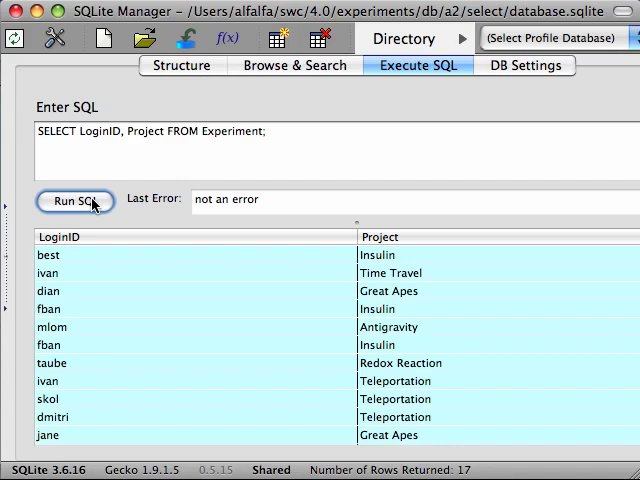
mouse_move(340, 234)
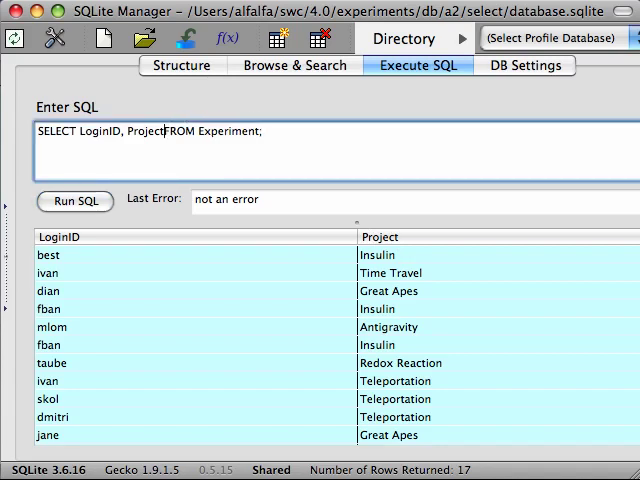
text(,)
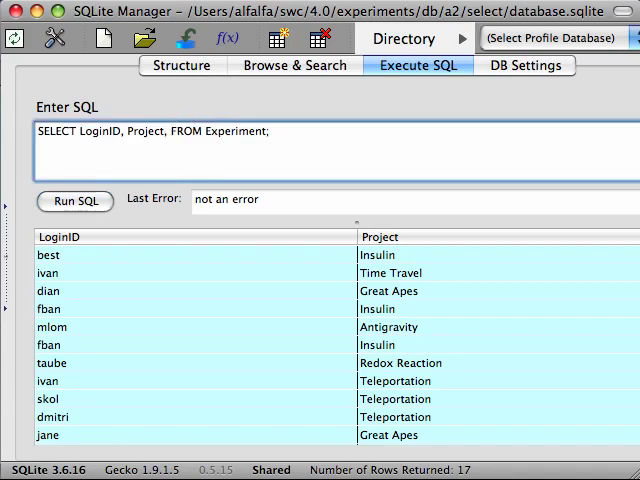
text(Hours)
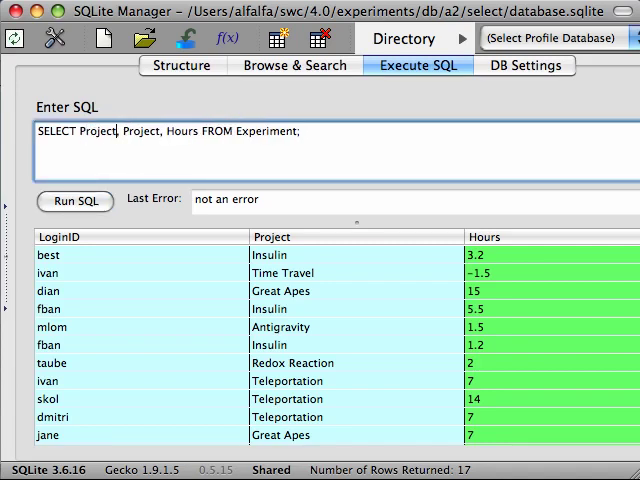
- Edit the column list to Project, LoginID, Project, Project, Hours
double_click(122, 132)
text(LoginID, )
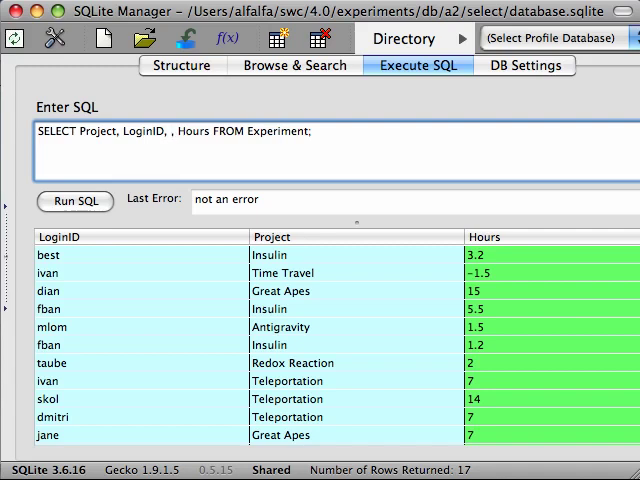
click(156, 132)
text(Project, Project)
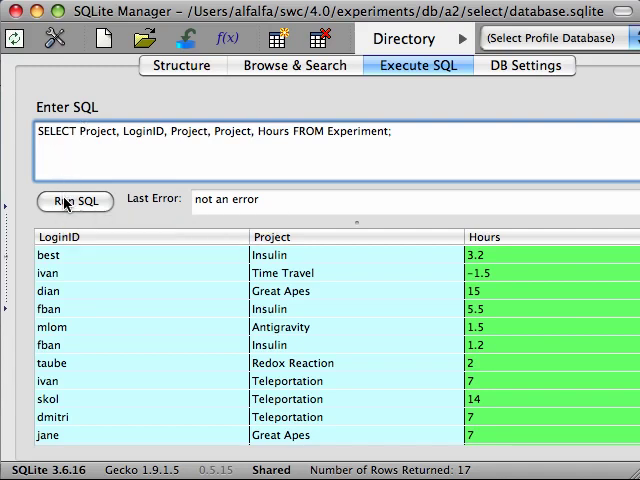
- Run the repeated-Project query, then run SELECT * FROM Experiment; listing all five columns
click(74, 202)
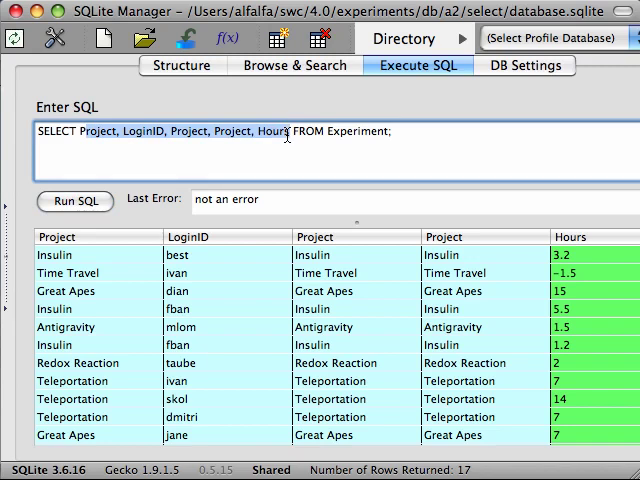
text(SELECT * FROM Experiment;)
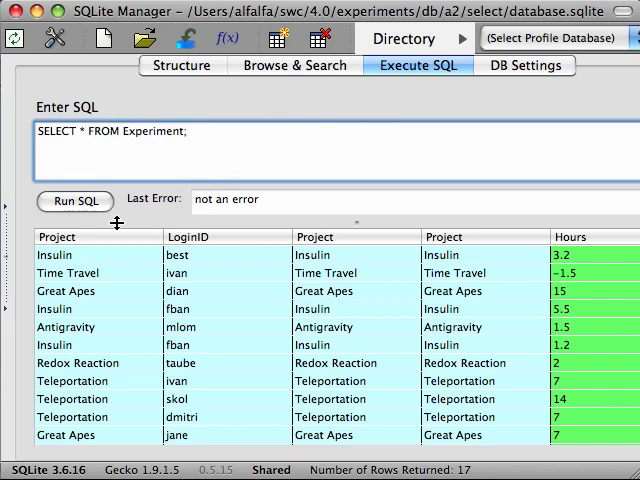
click(74, 200)
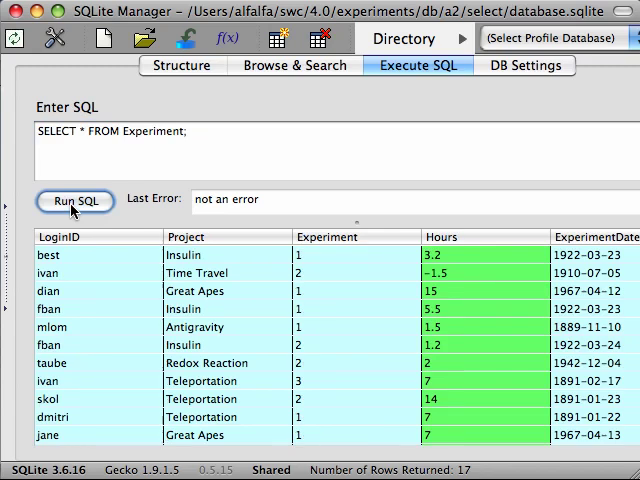
mouse_move(520, 292)
text(Project)
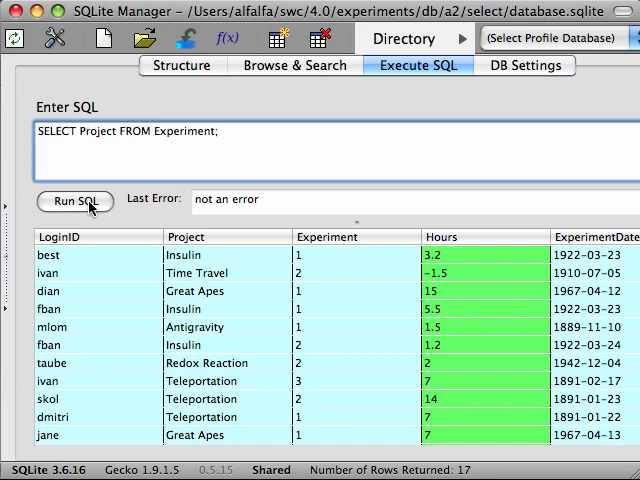
- Run SELECT Project, then SELECT DISTINCT Project returning 8 unique projects
click(74, 202)
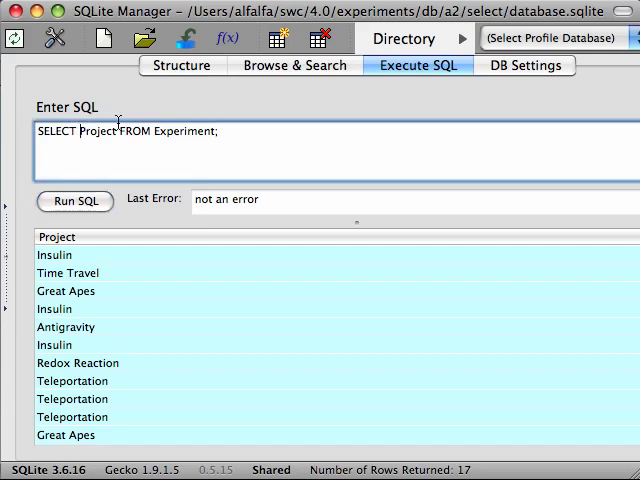
text(DISTINCT)
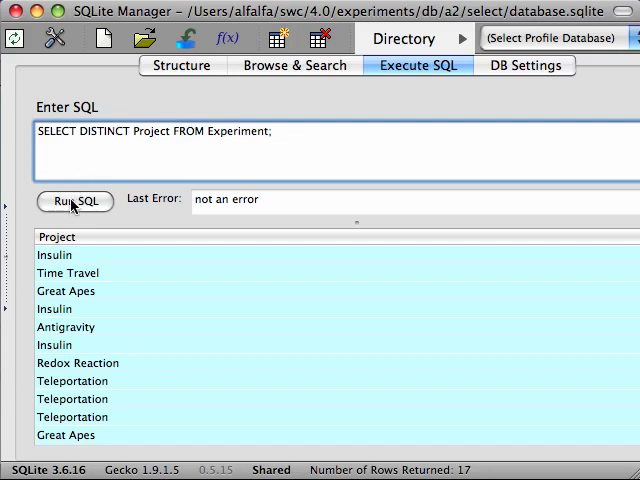
click(74, 202)
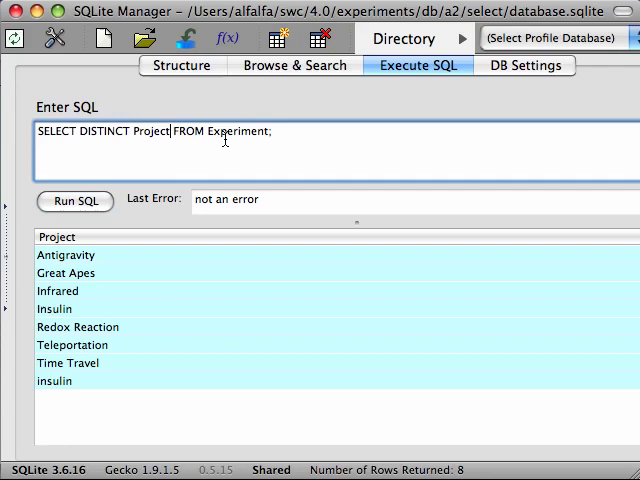
- Run SELECT DISTINCT Project, LoginID returning 14 unique pairs
text(, LoginID)
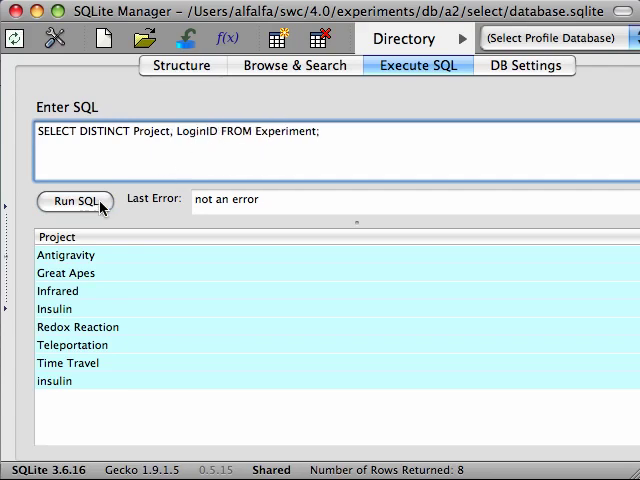
click(76, 200)
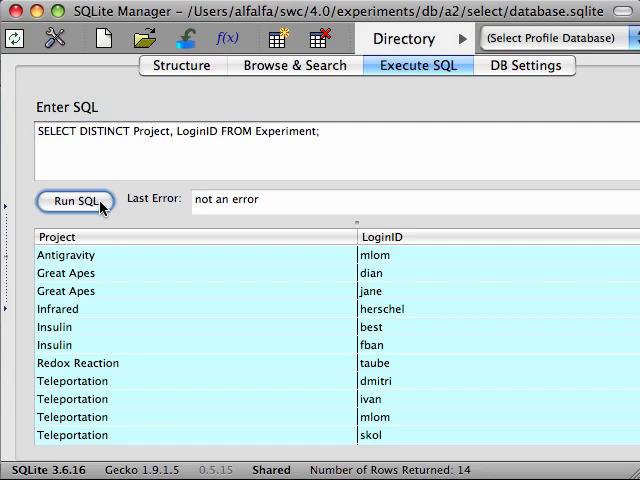
mouse_move(324, 324)
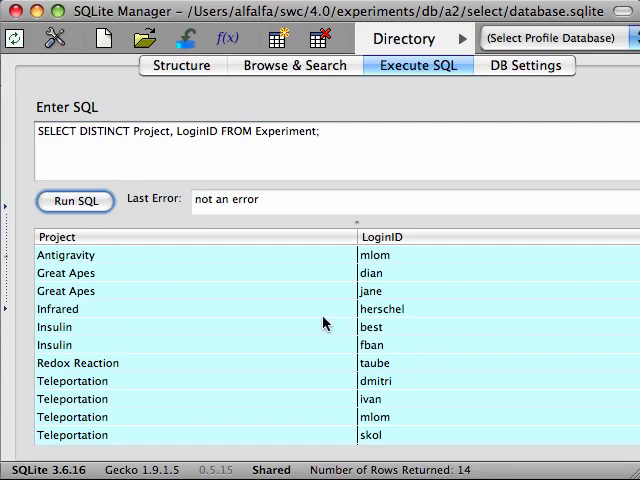
mouse_move(264, 186)
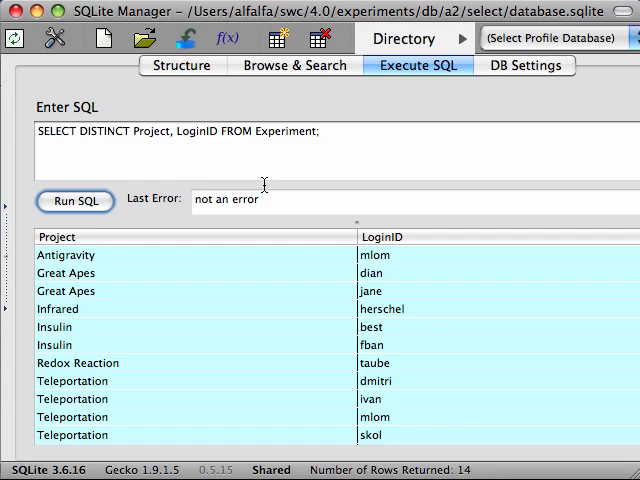
mouse_move(82, 132)
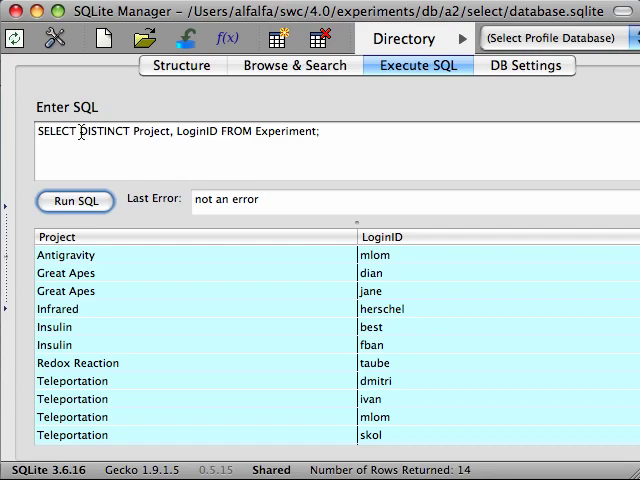
mouse_move(76, 148)
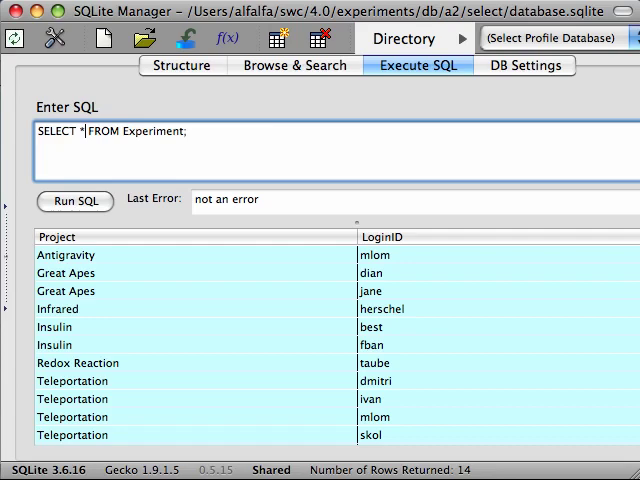
- Run SELECT *, Hours * .1 FROM Experiment; adding a computed column across 17 rows
text(, Hours * .)
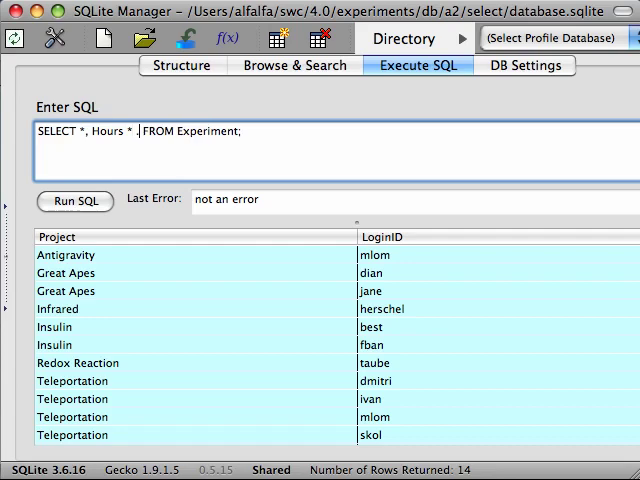
text(1)
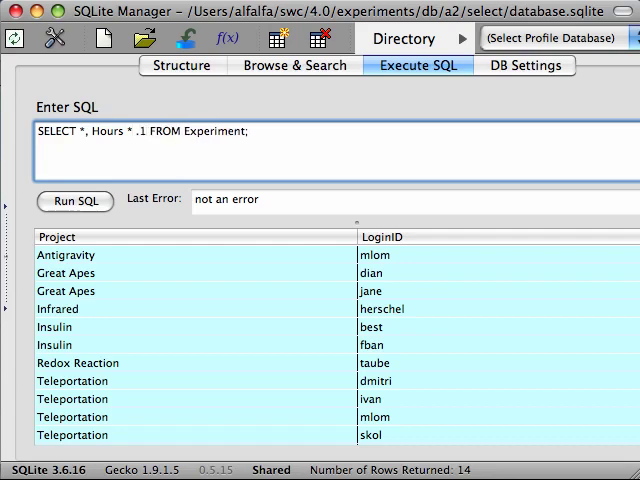
click(72, 200)
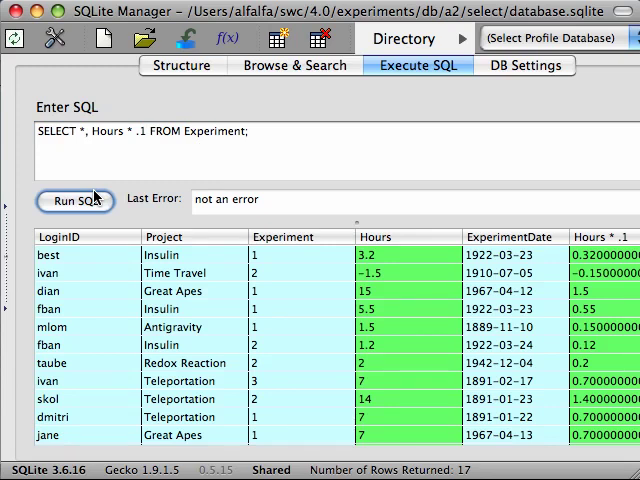
mouse_move(412, 250)
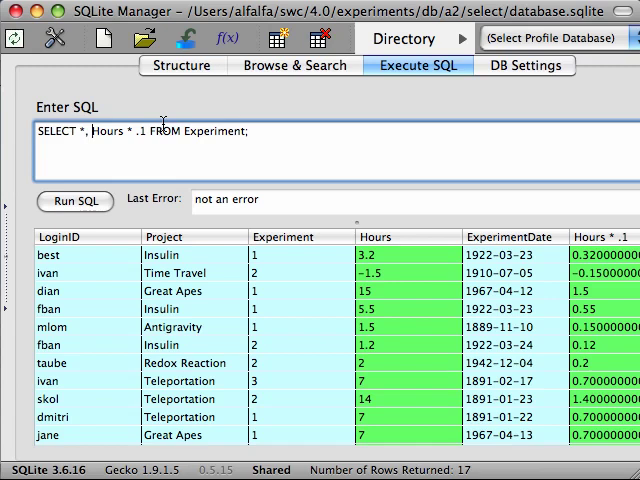
- Run SELECT *, ROUND(Hours * .1, 1) FROM Experiment; rounding the computed column to one decimal
text(ROUND()
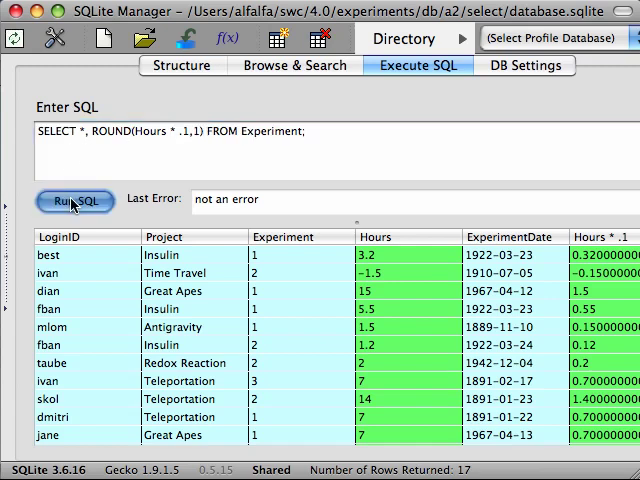
click(74, 200)
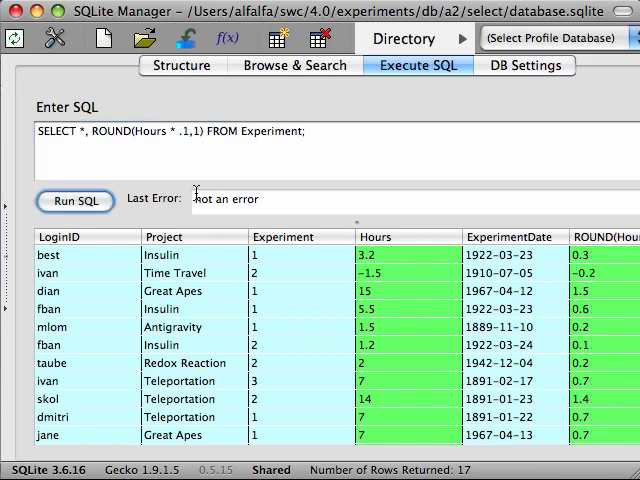